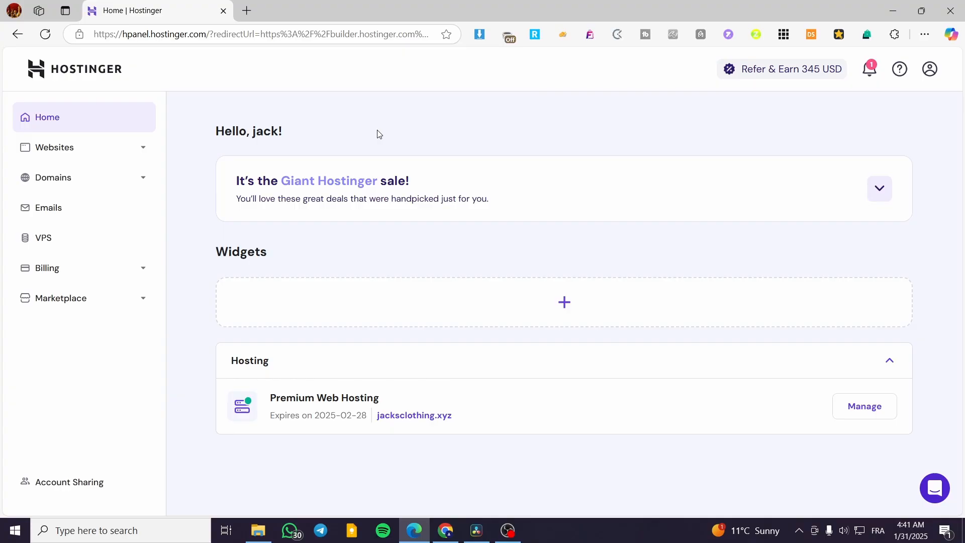
{"action": "mouse_move", "coordinate": [318, 137]}
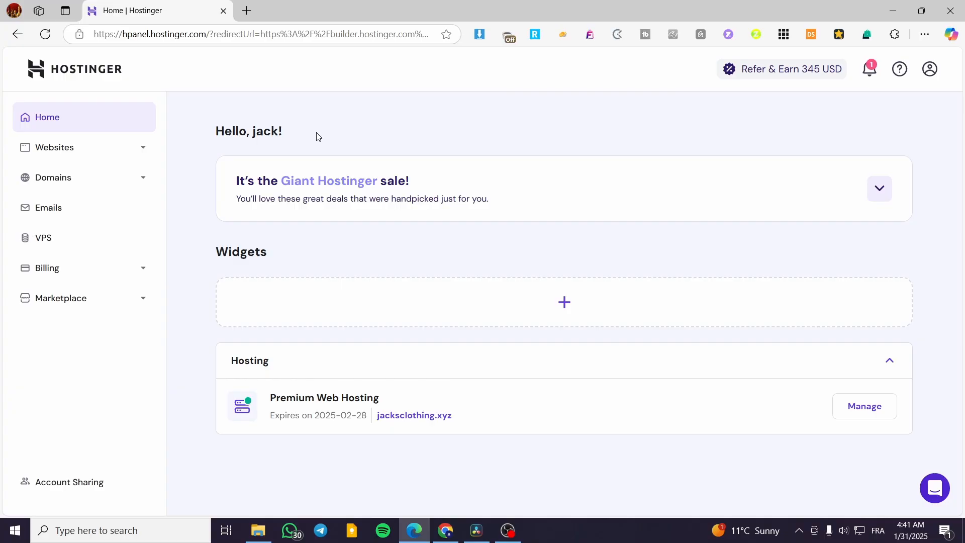
{"action": "mouse_move", "coordinate": [320, 132]}
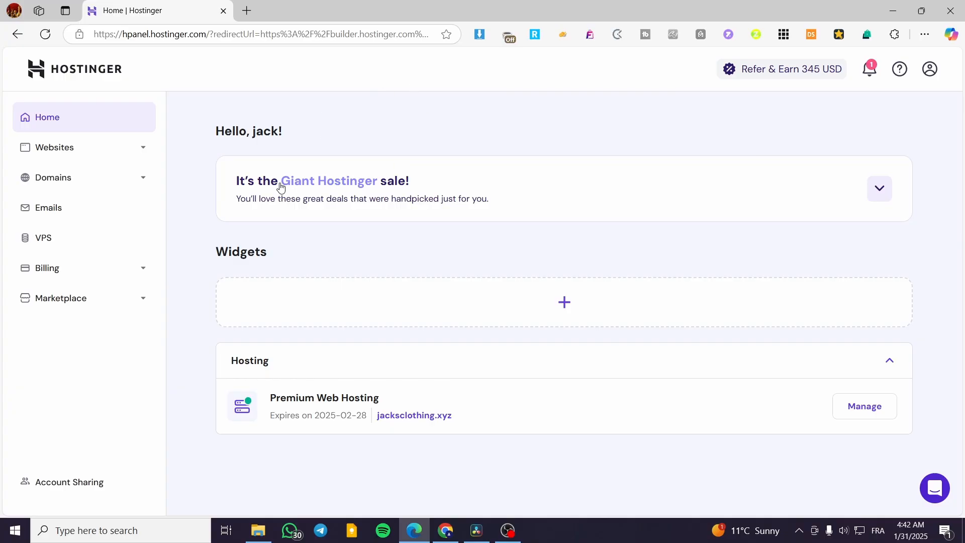
{"action": "mouse_move", "coordinate": [364, 138]}
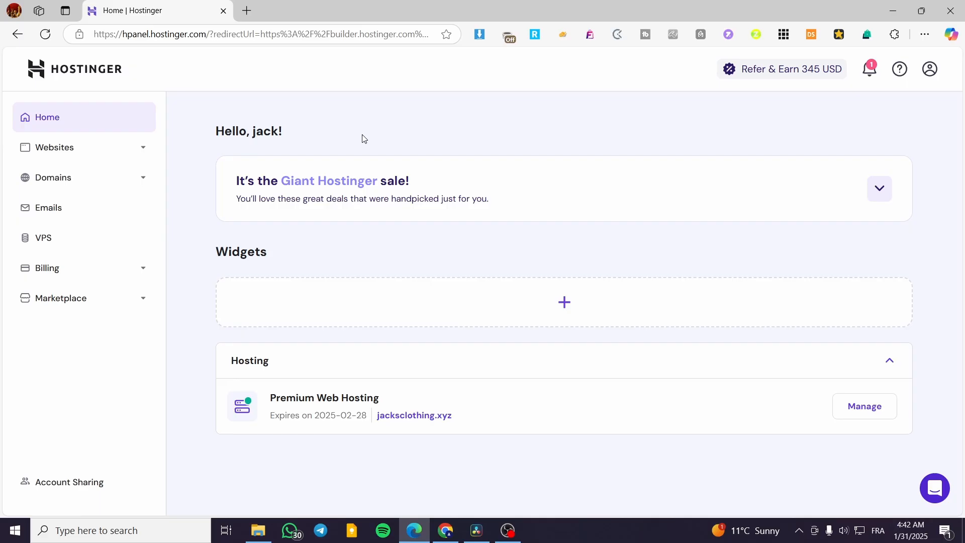
{"action": "mouse_move", "coordinate": [315, 170]}
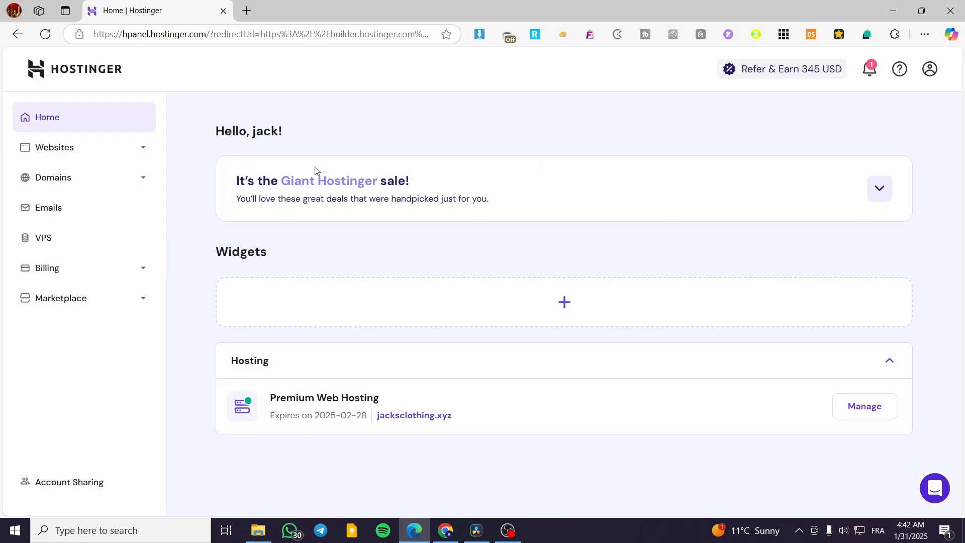
{"action": "mouse_move", "coordinate": [569, 177]}
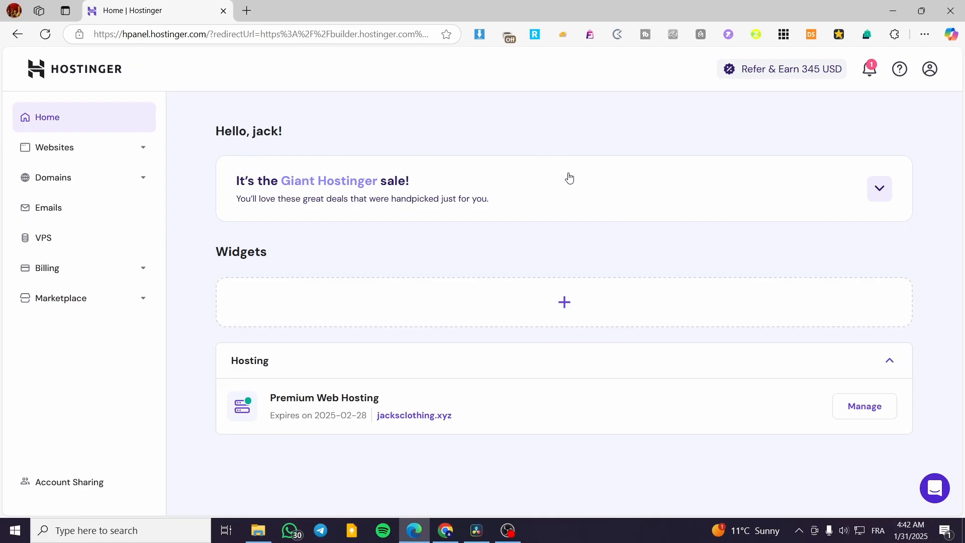
{"action": "mouse_move", "coordinate": [611, 166]}
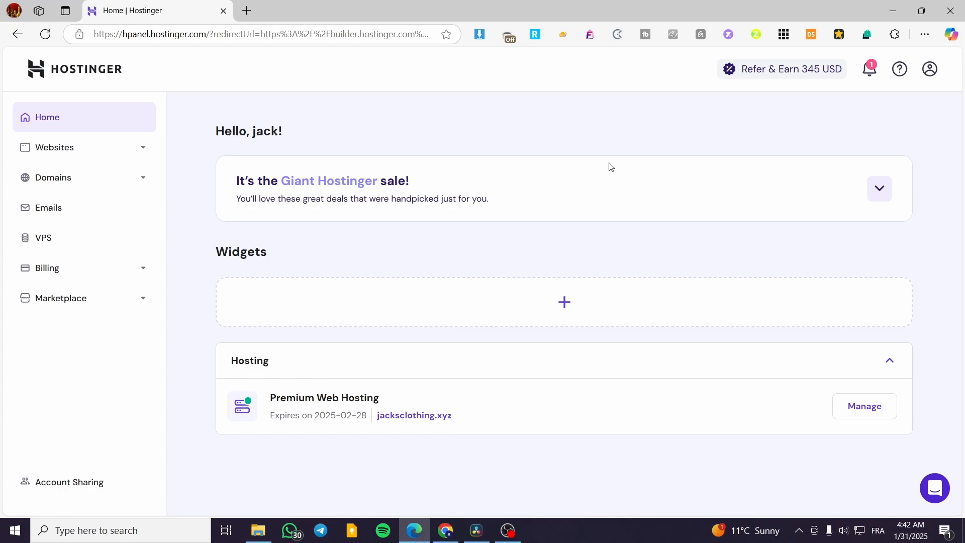
{"action": "mouse_move", "coordinate": [875, 194]}
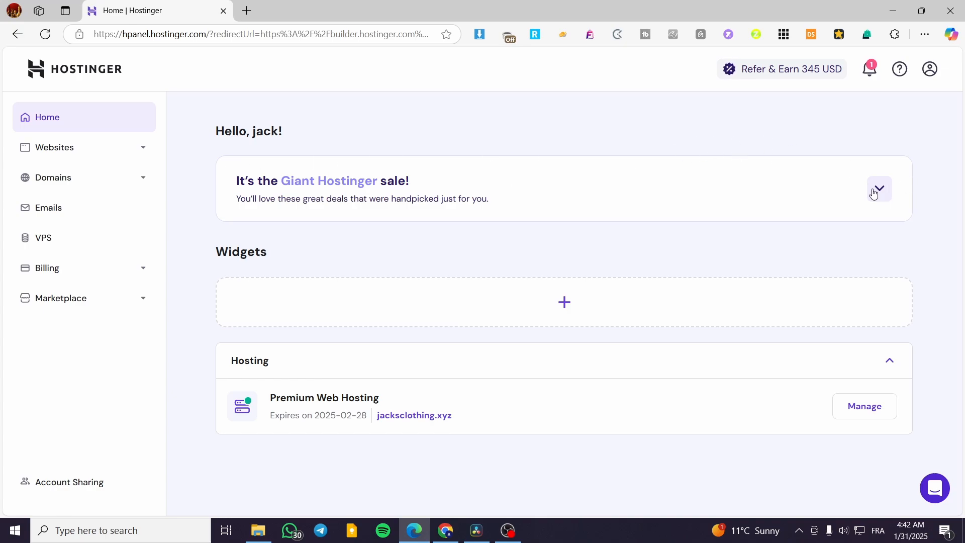
{"action": "mouse_move", "coordinate": [299, 149]}
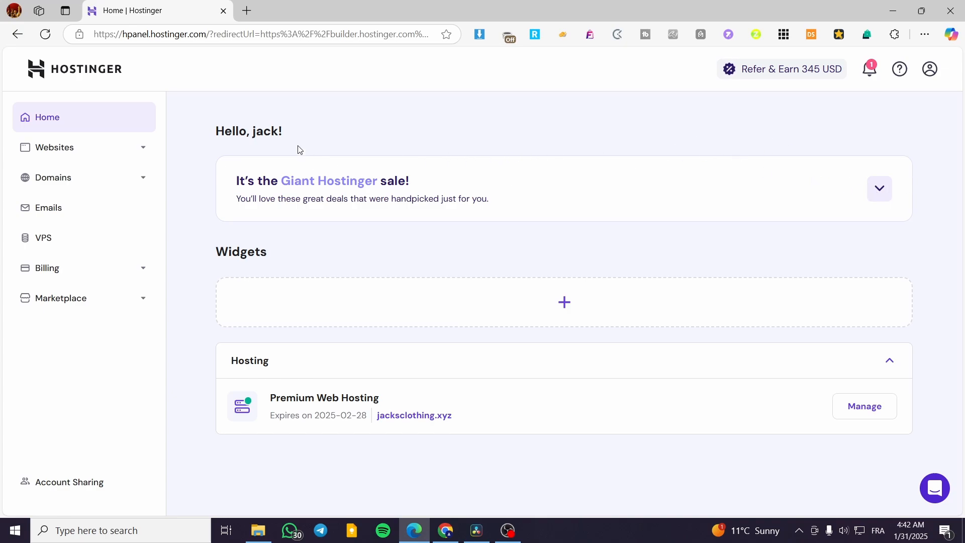
{"action": "mouse_move", "coordinate": [320, 134]}
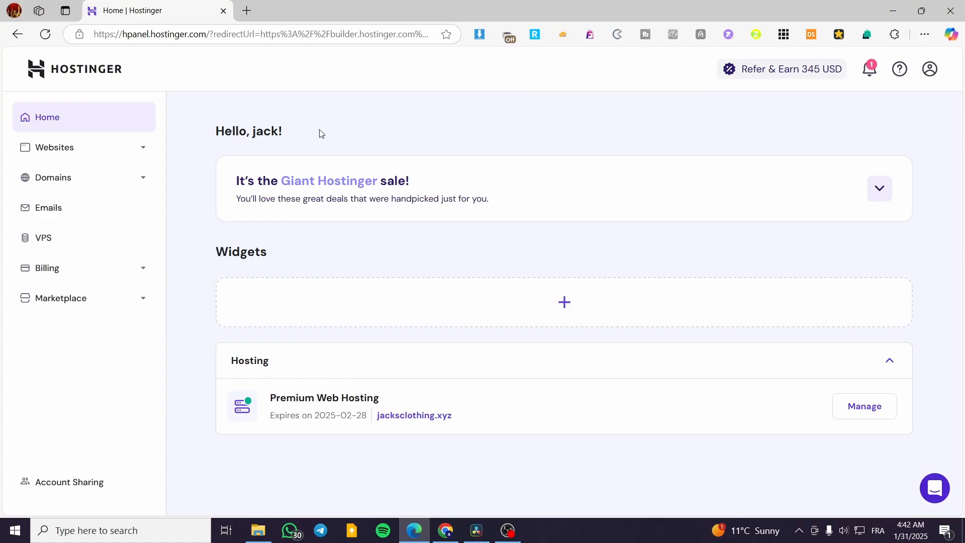
{"action": "mouse_move", "coordinate": [73, 160]}
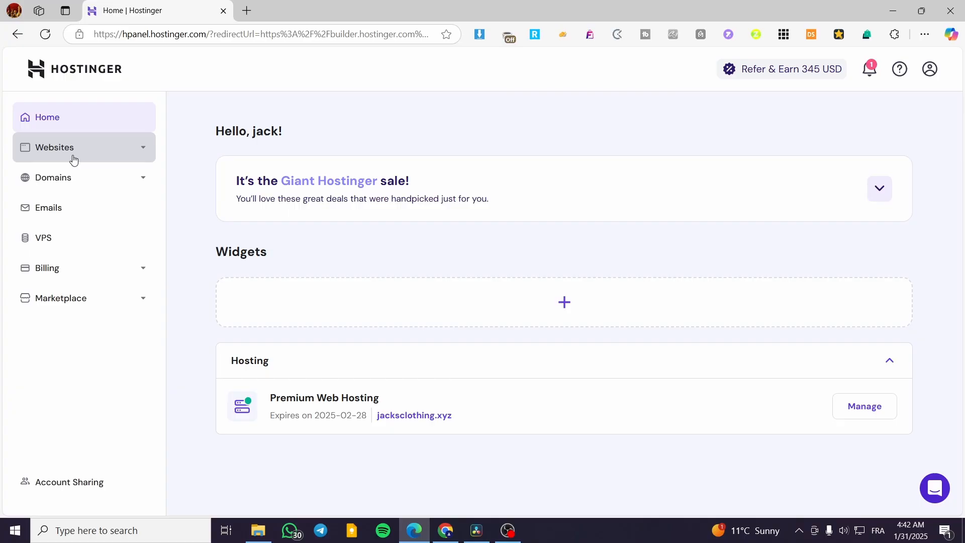
{"action": "mouse_move", "coordinate": [54, 150]}
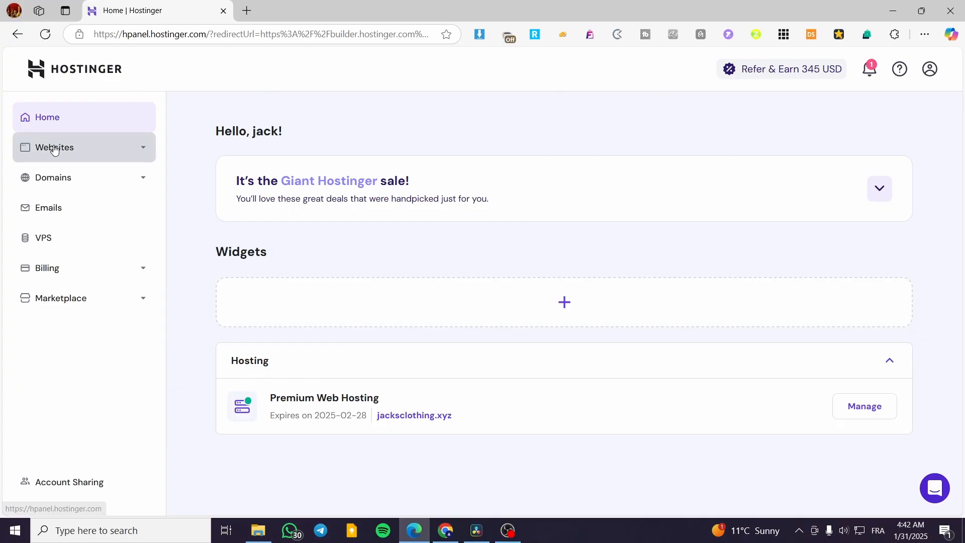
Step: Show the hosted Websites list and reveal more actions for jacksclothing.xyz
{"action": "left_click", "coordinate": [55, 147]}
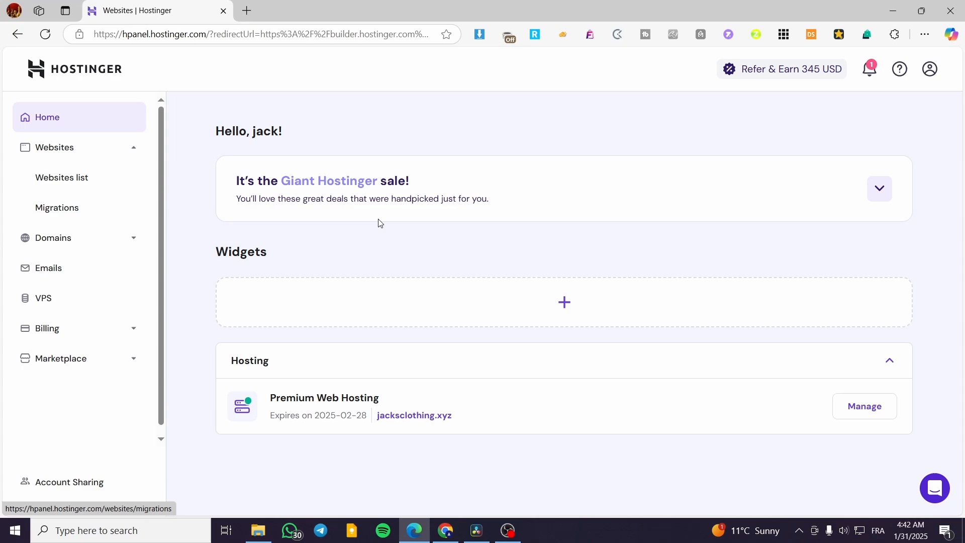
{"action": "left_click", "coordinate": [62, 177]}
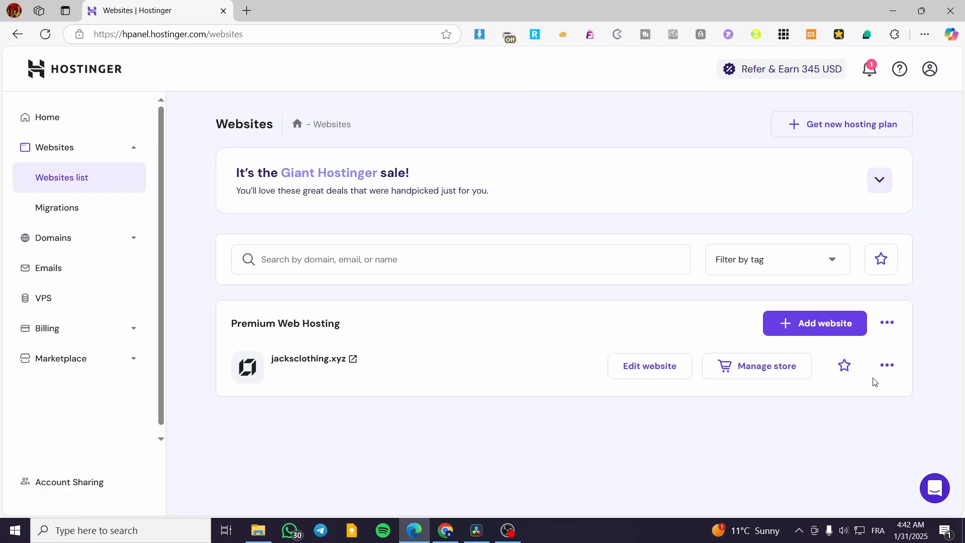
{"action": "mouse_move", "coordinate": [887, 366]}
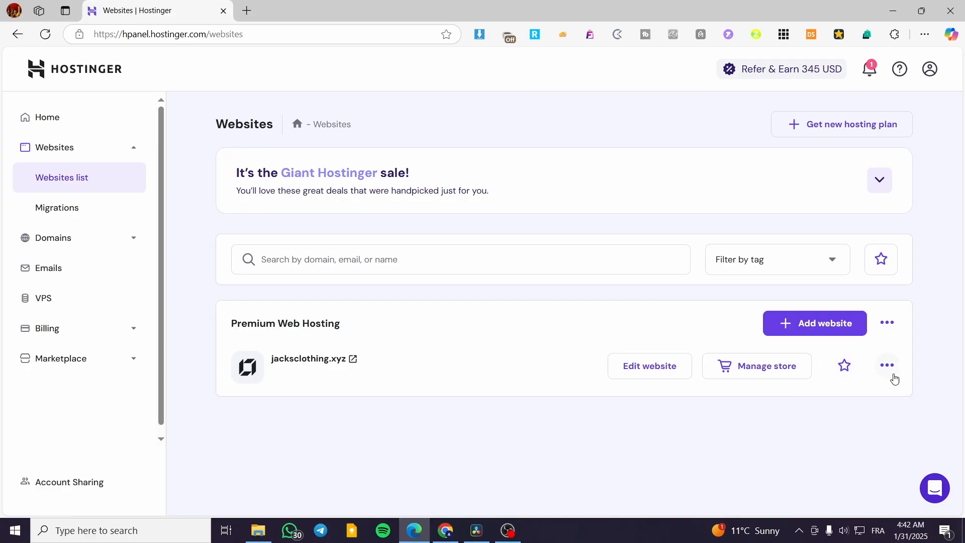
{"action": "left_click", "coordinate": [887, 365]}
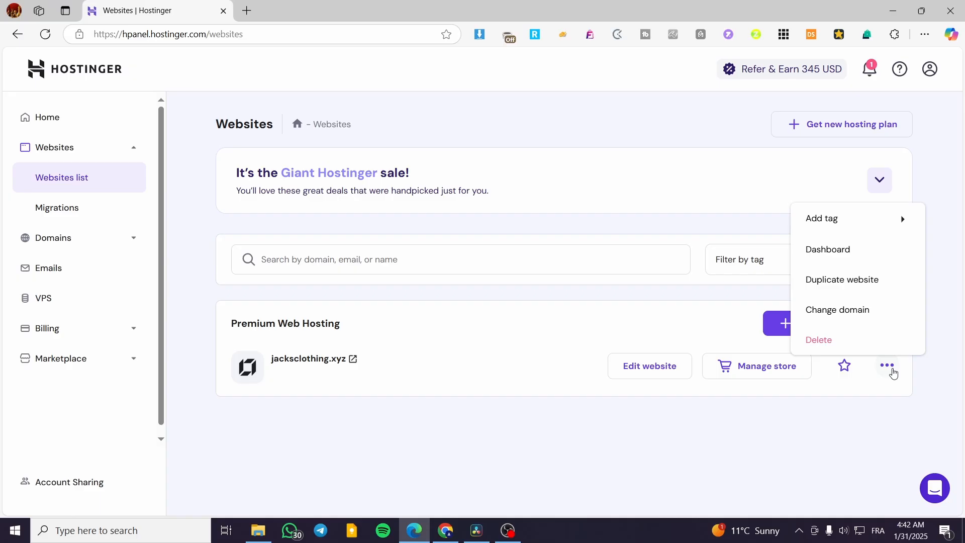
{"action": "mouse_move", "coordinate": [833, 340]}
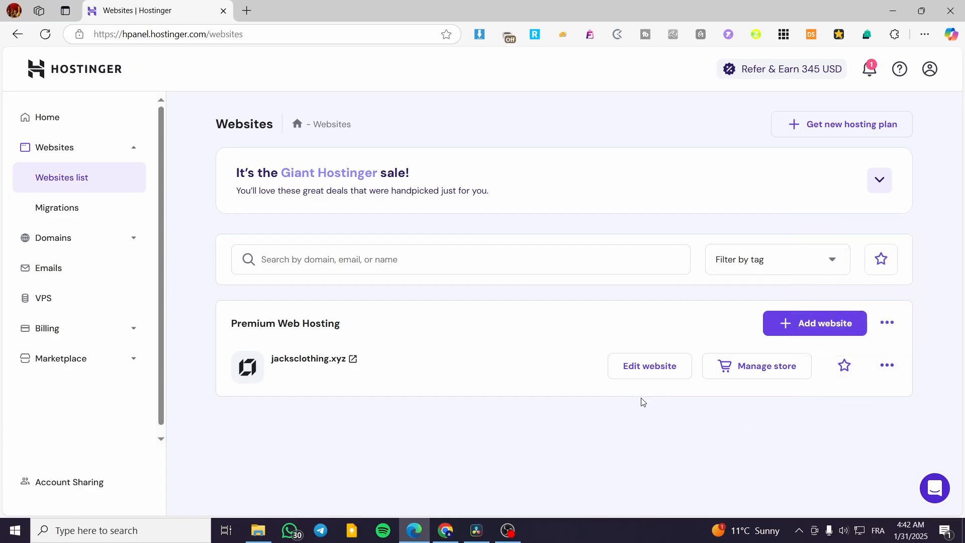
{"action": "mouse_move", "coordinate": [589, 409]}
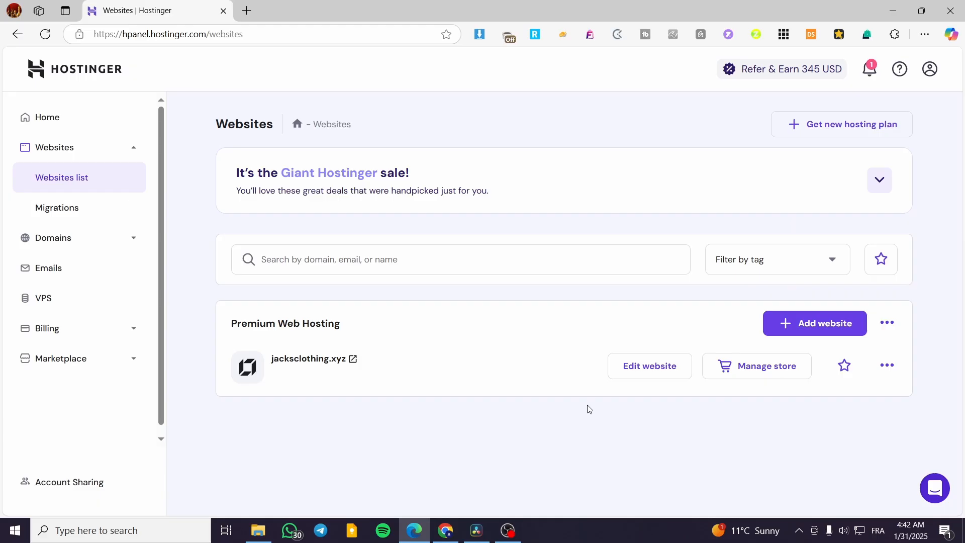
{"action": "mouse_move", "coordinate": [414, 391]}
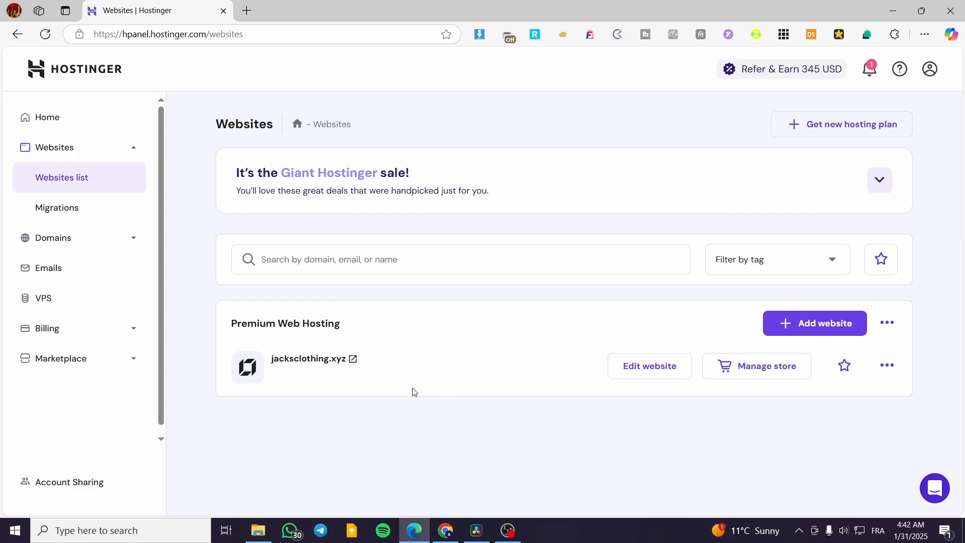
{"action": "mouse_move", "coordinate": [649, 370]}
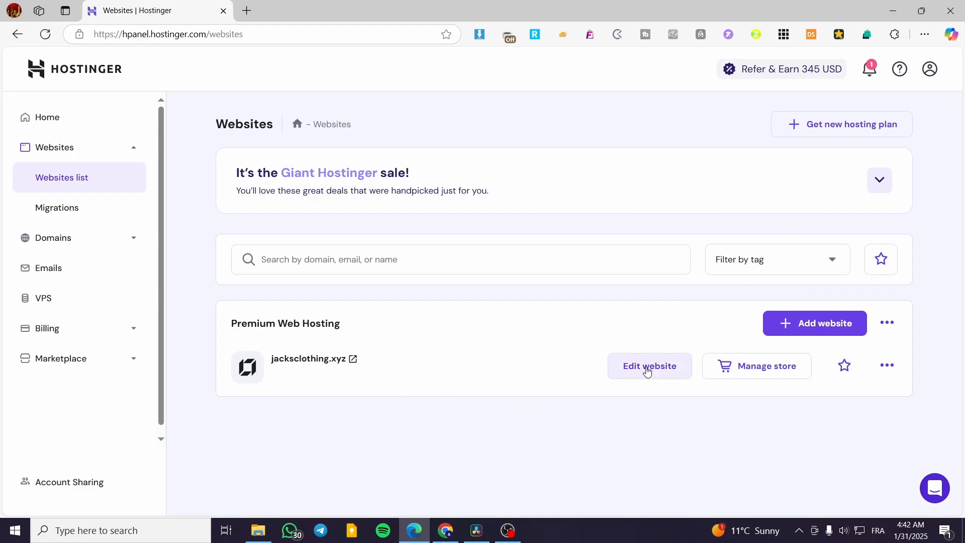
Step: Launch jacksclothing.xyz in the Website Builder editor
{"action": "left_click", "coordinate": [649, 366]}
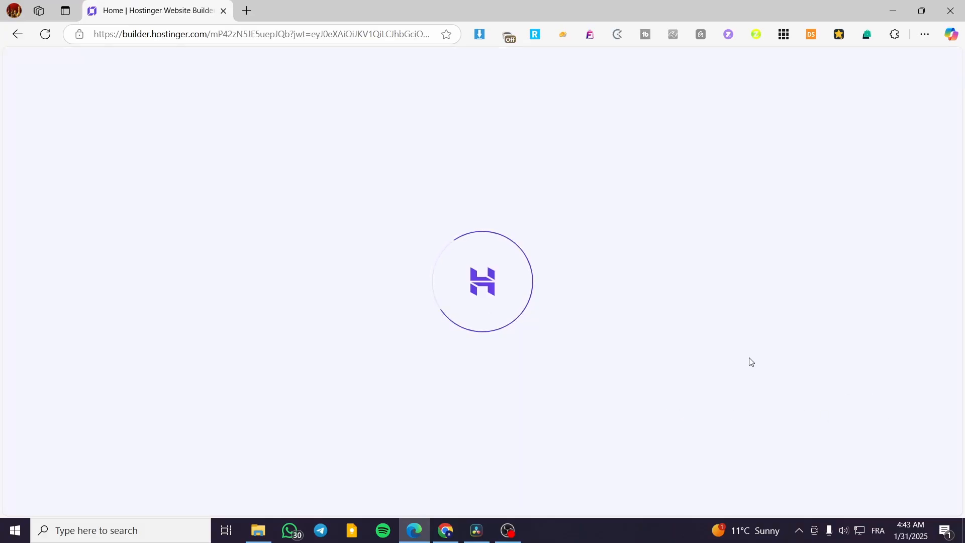
{"action": "mouse_move", "coordinate": [829, 271]}
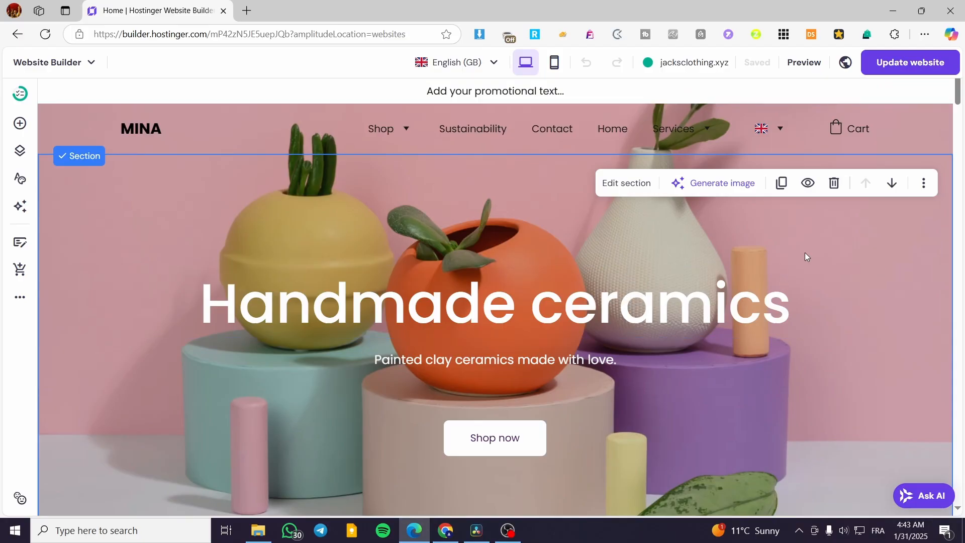
Step: Switch Coming soon mode on via the globe icon and publish, dismissing the confirmation
{"action": "left_click", "coordinate": [845, 63]}
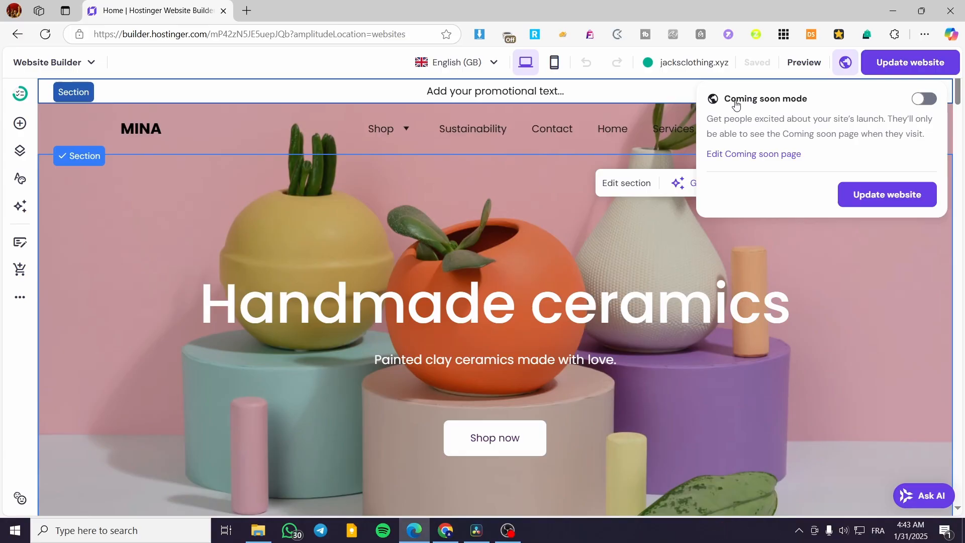
{"action": "left_click", "coordinate": [925, 98]}
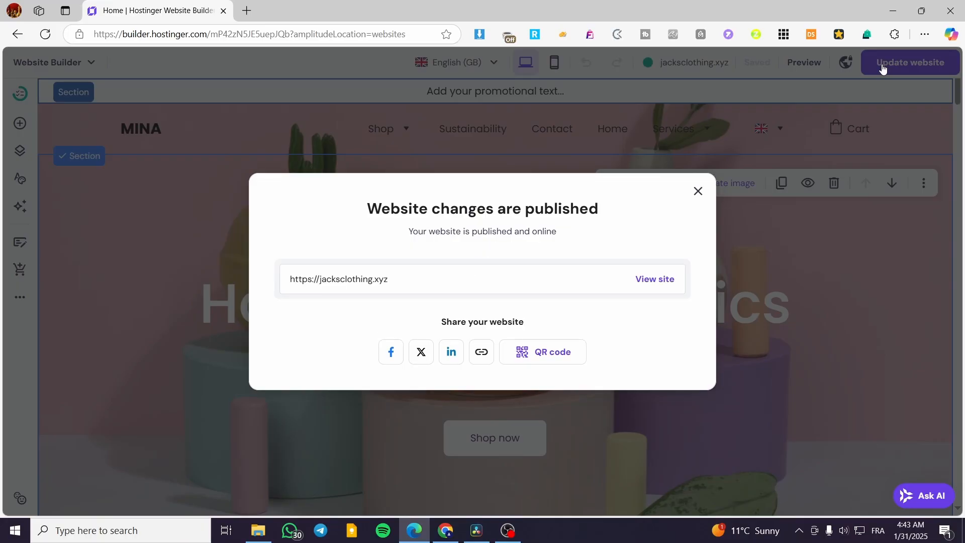
{"action": "mouse_move", "coordinate": [825, 170]}
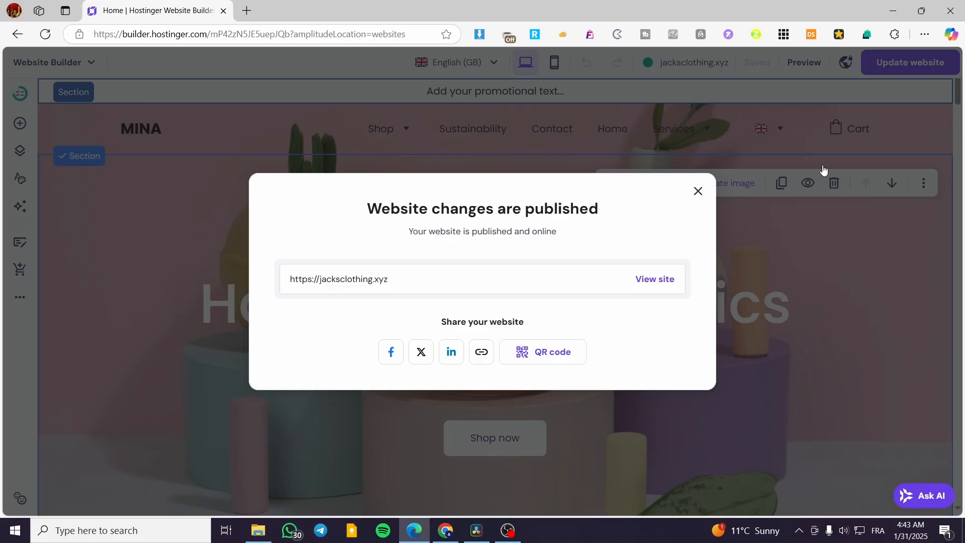
{"action": "left_click", "coordinate": [655, 279]}
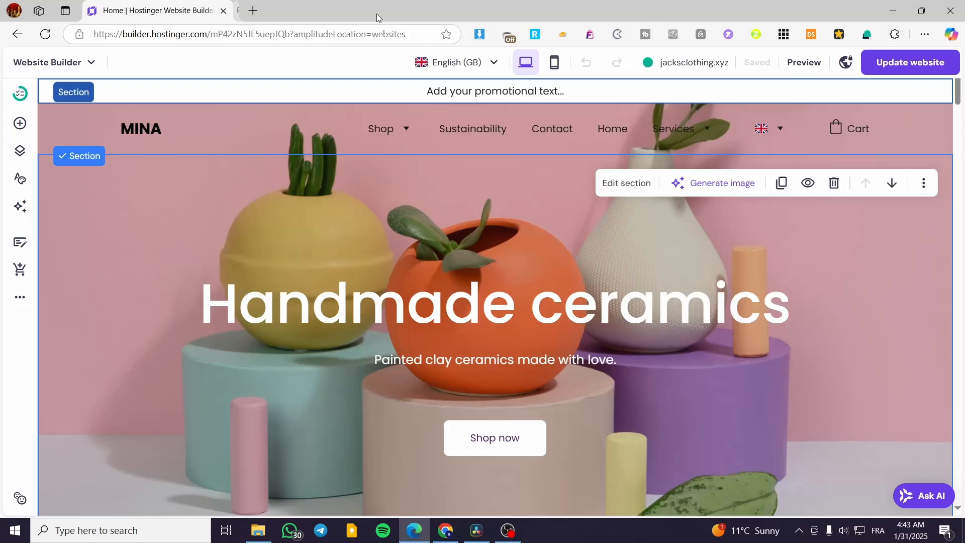
Step: Reopen the Coming soon settings and bring up the Coming soon page in the editor
{"action": "left_click", "coordinate": [845, 62]}
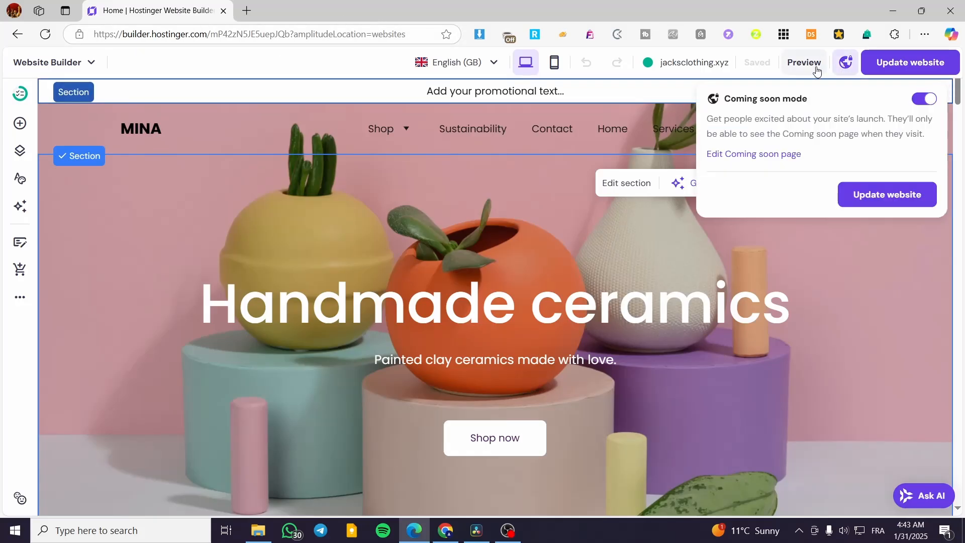
{"action": "left_click", "coordinate": [804, 62]}
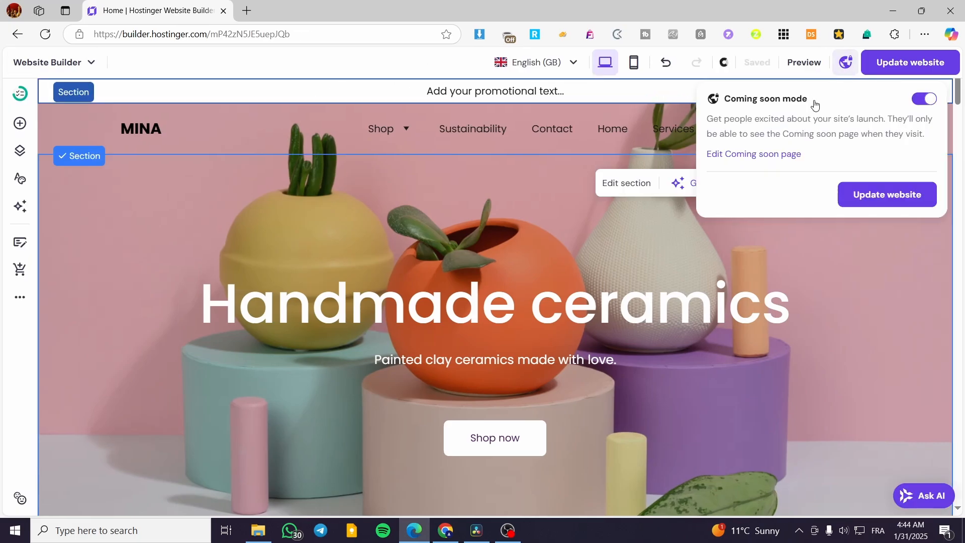
{"action": "left_click", "coordinate": [754, 154]}
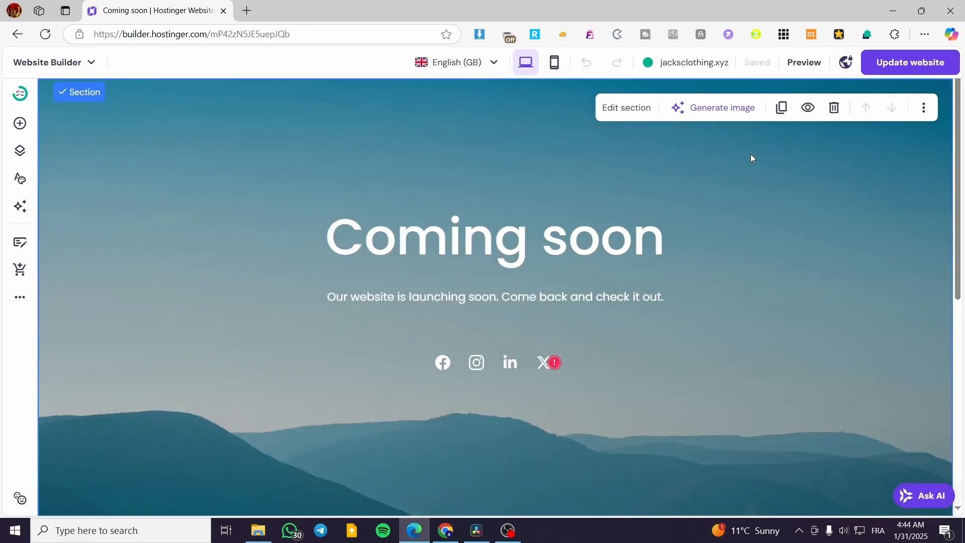
{"action": "scroll", "scroll_direction": "down", "scroll_amount": 3}
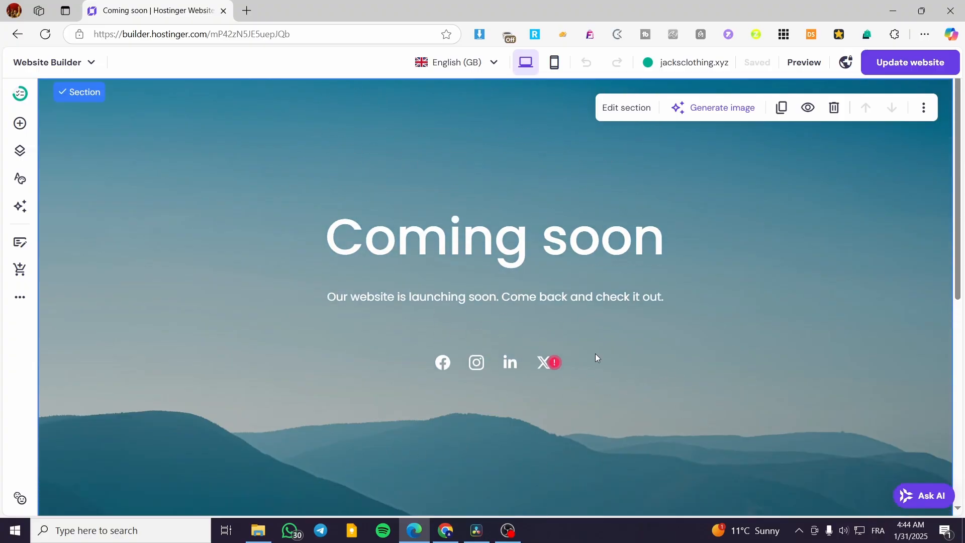
{"action": "mouse_move", "coordinate": [342, 310]}
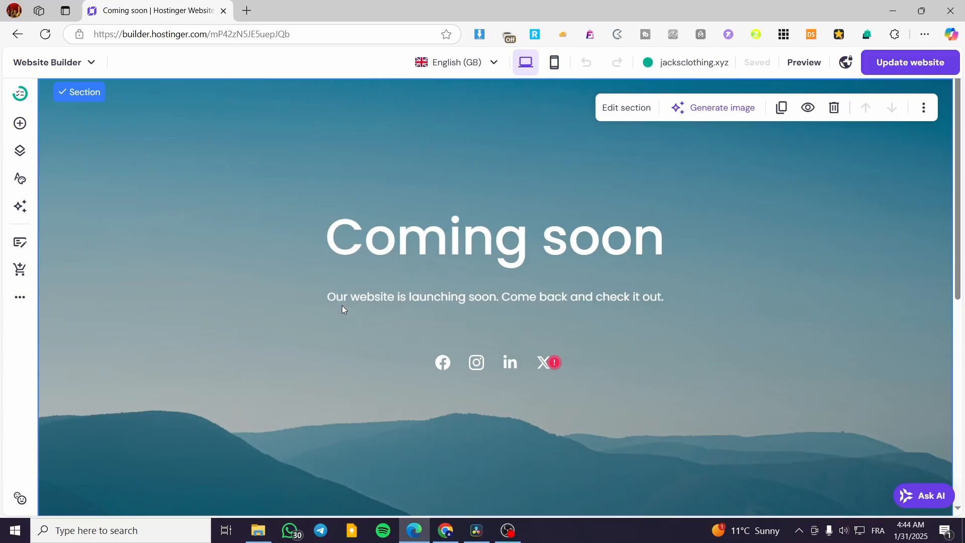
{"action": "left_click", "coordinate": [477, 362]}
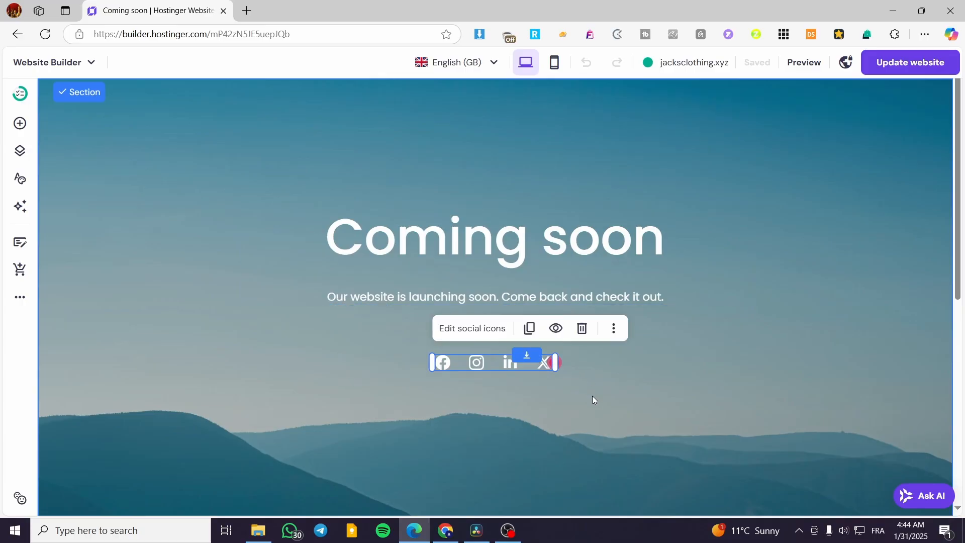
{"action": "mouse_move", "coordinate": [597, 332]}
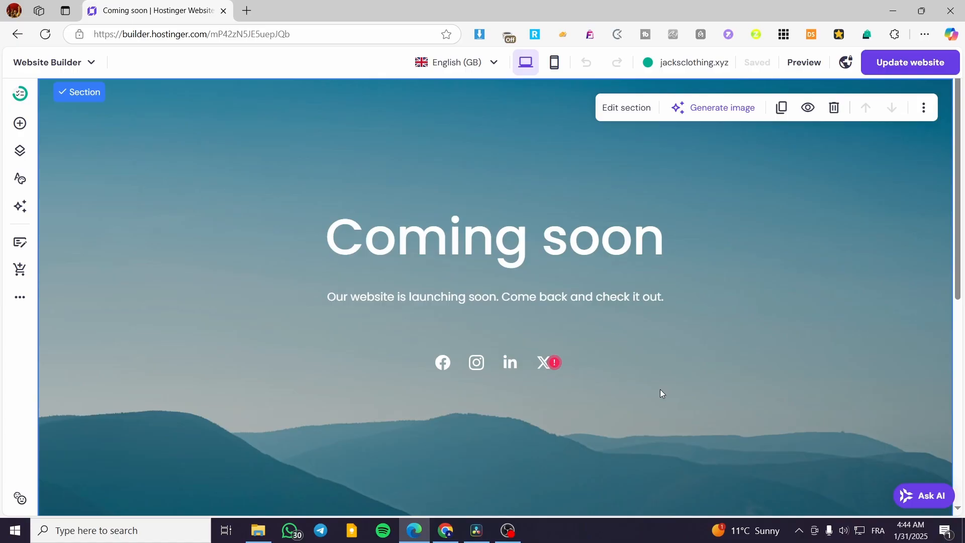
{"action": "mouse_move", "coordinate": [532, 264]}
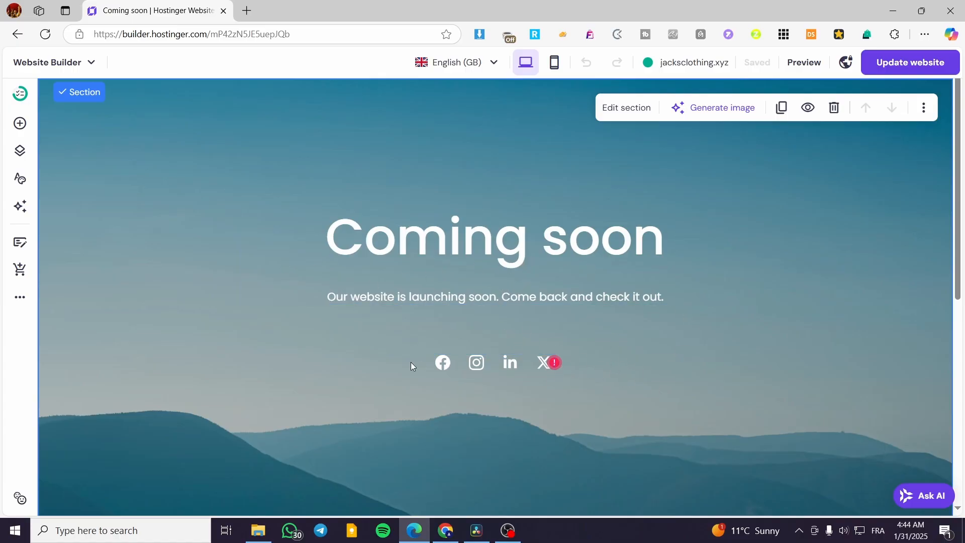
{"action": "mouse_move", "coordinate": [900, 79]}
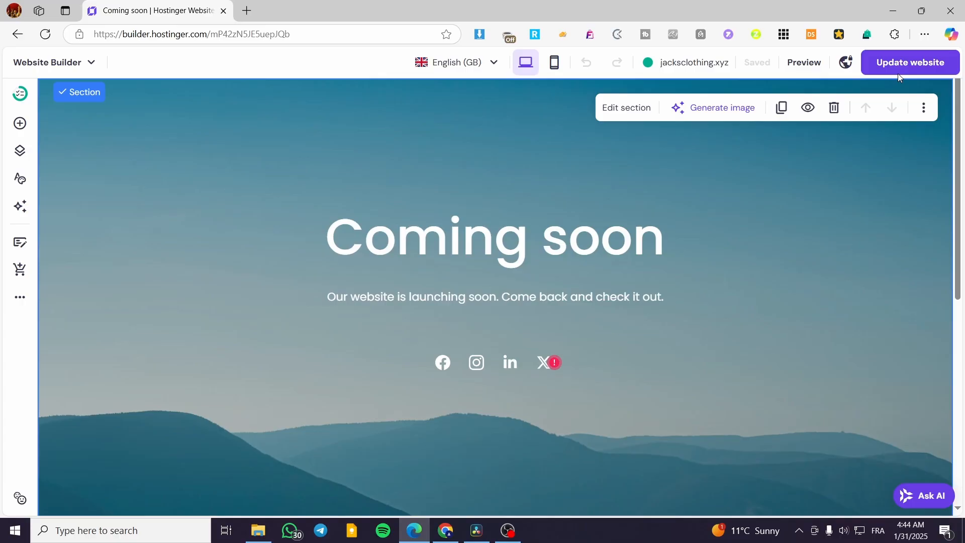
{"action": "mouse_move", "coordinate": [2, 159]}
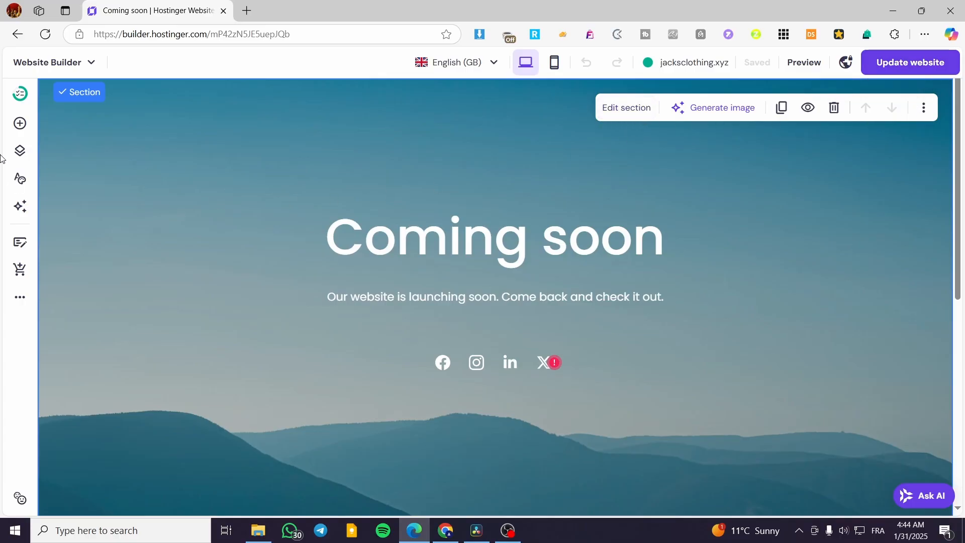
{"action": "mouse_move", "coordinate": [303, 114]}
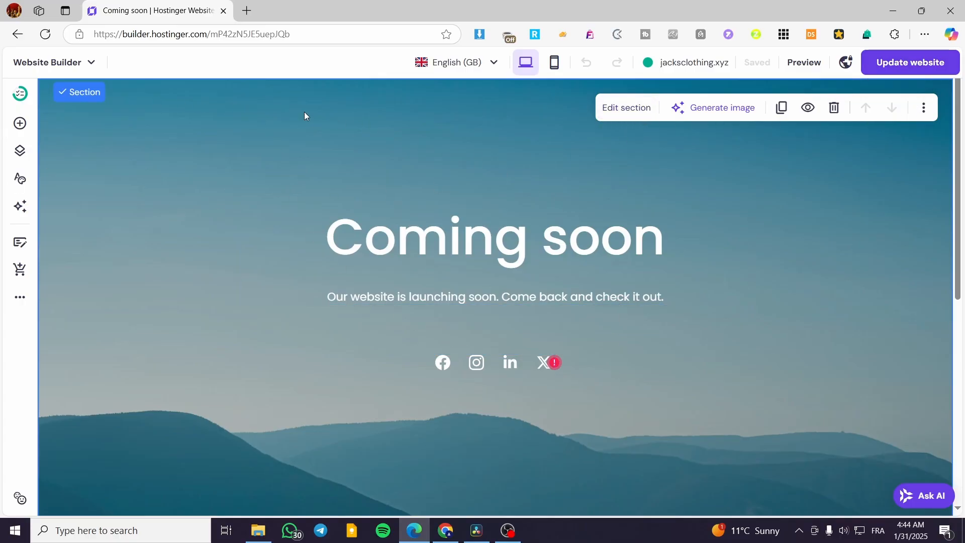